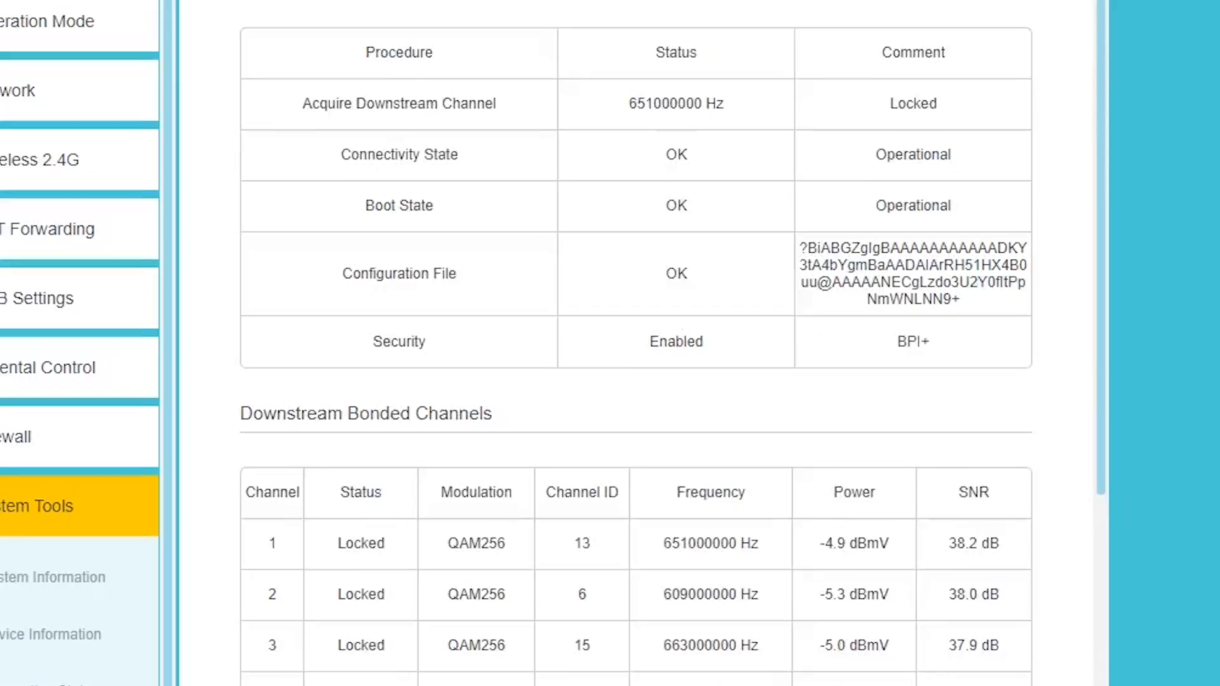
Step: Bring the admin login fields at 192.168.1.1 into view with admin credentials entered
scroll(down, 3)
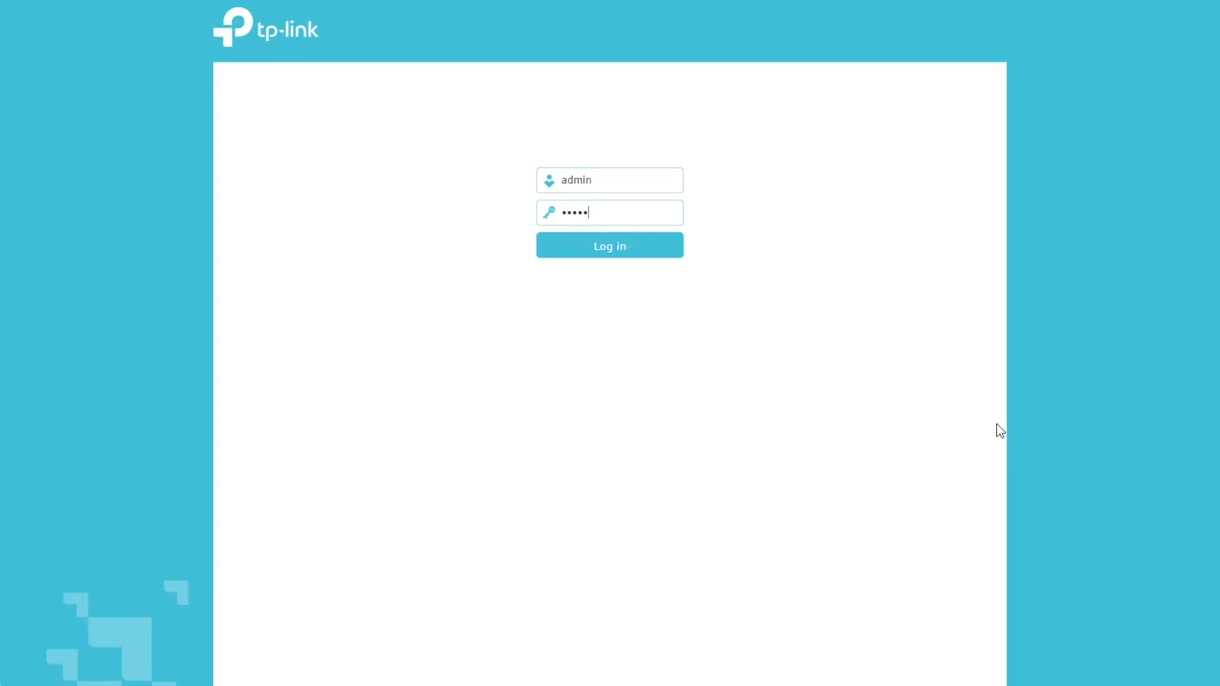
Step: Log in and reach Advanced > System Tools > Connection Status with the downstream channels table
click(610, 245)
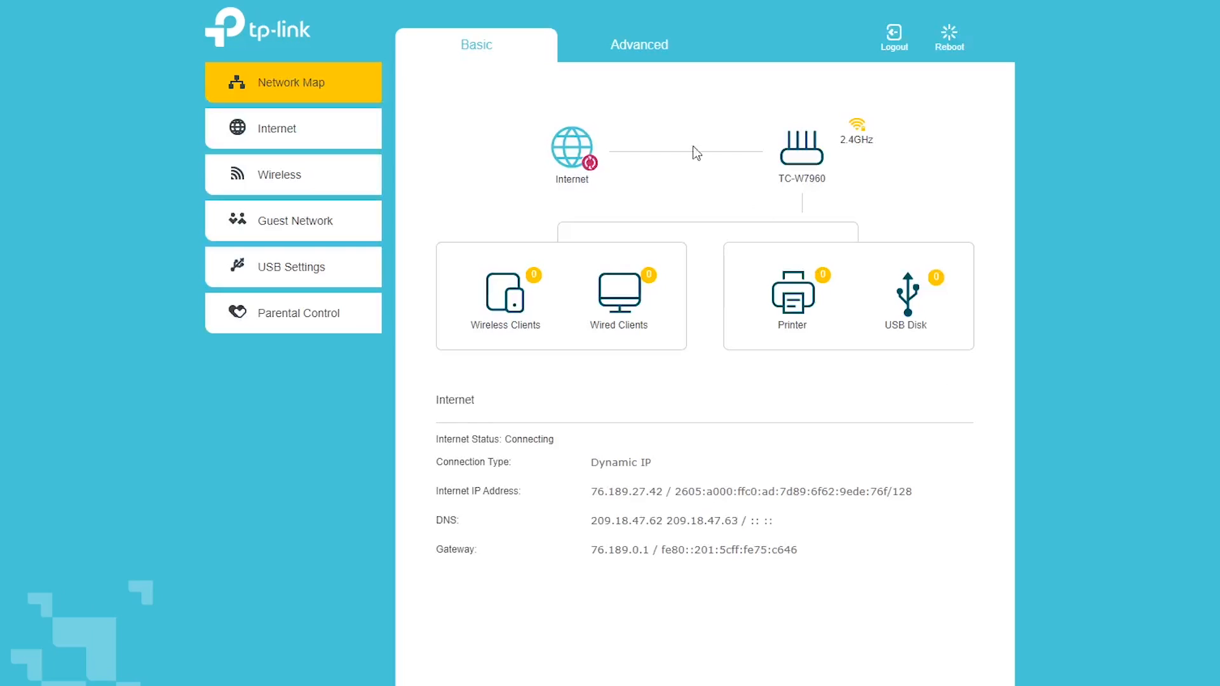
click(639, 45)
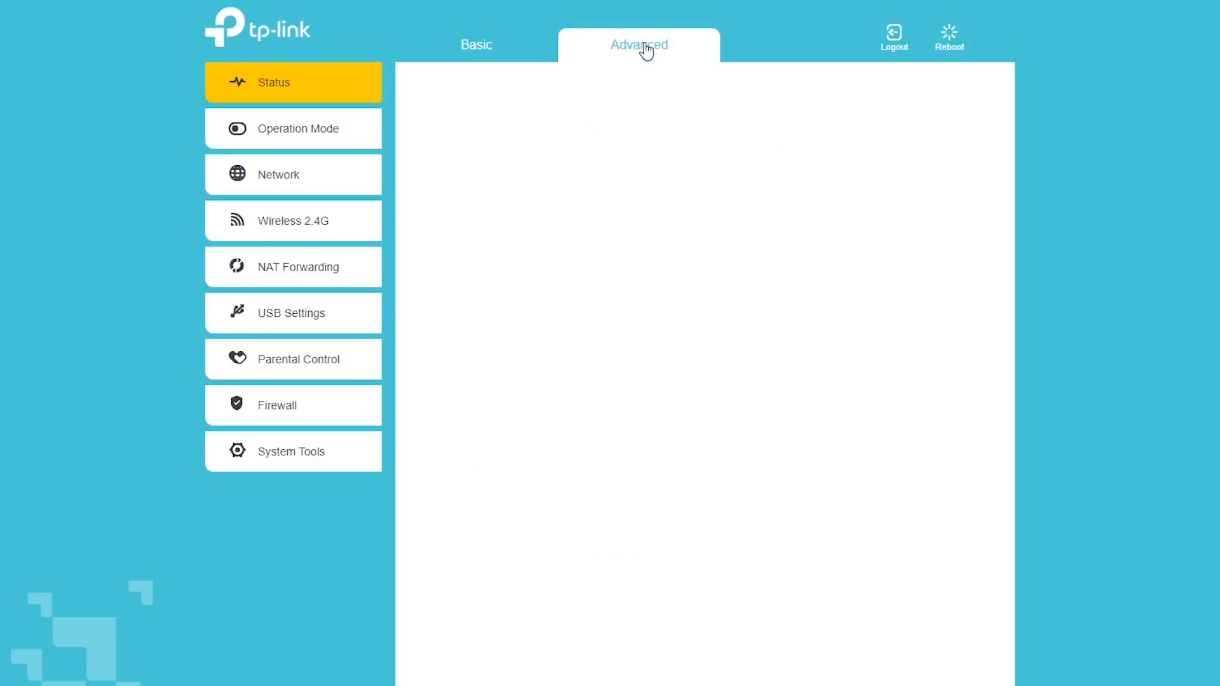
click(291, 451)
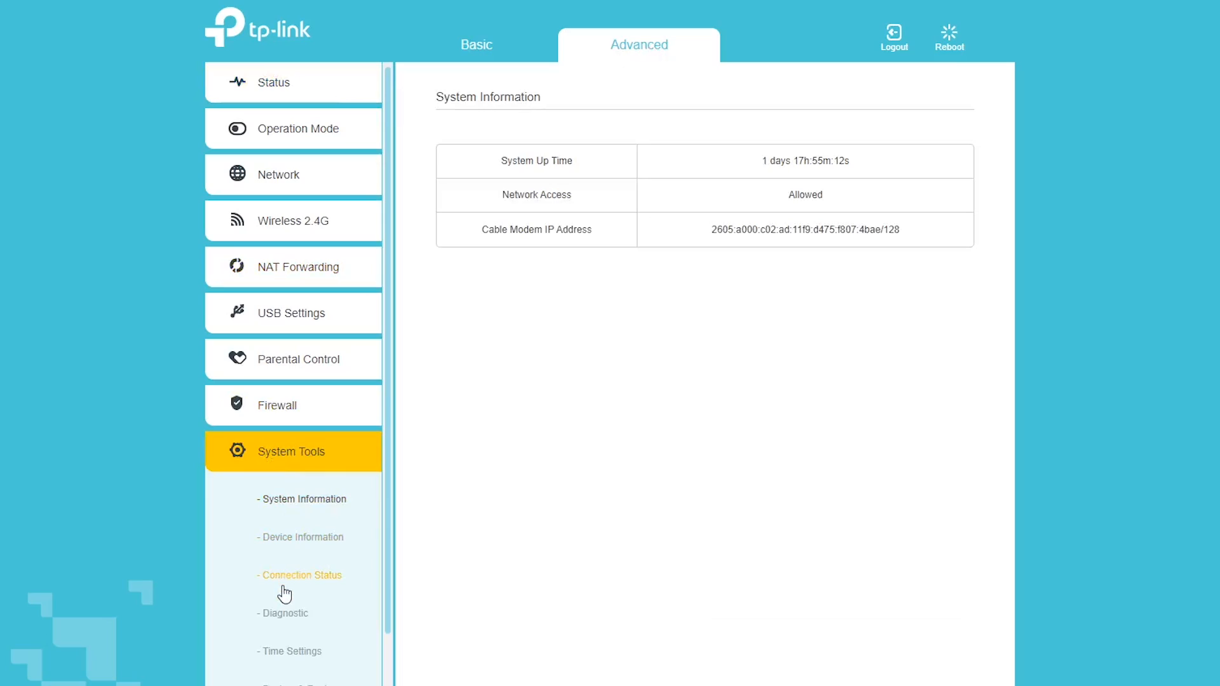
click(302, 575)
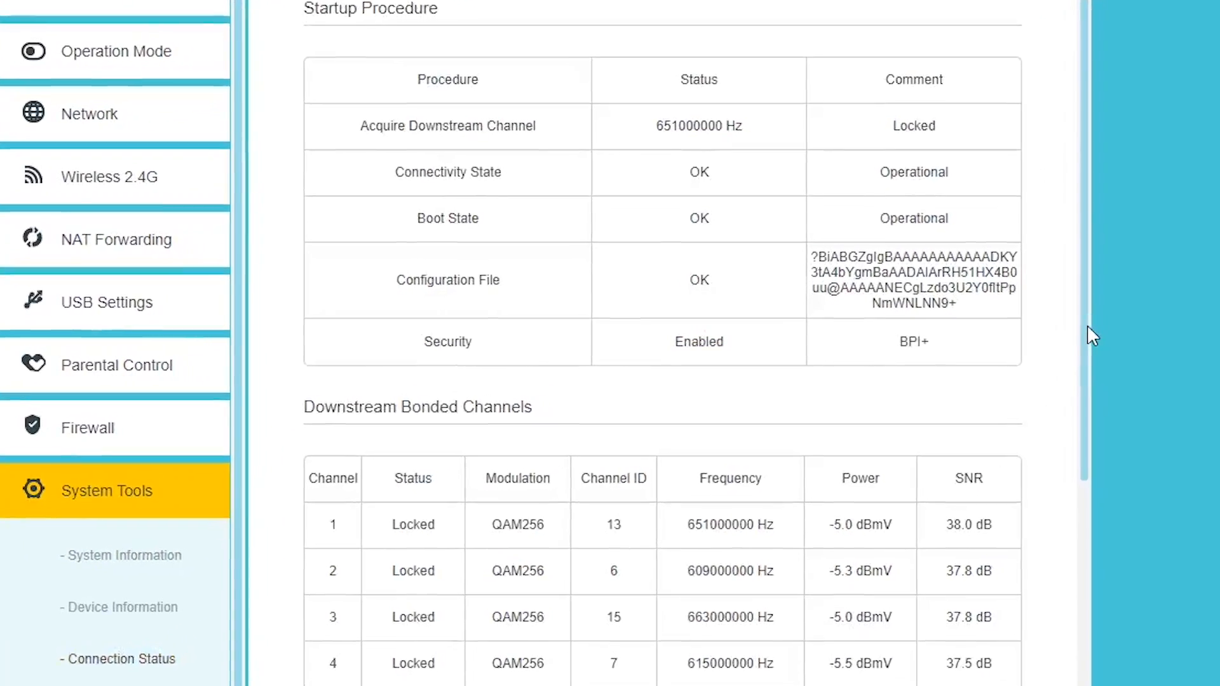
scroll(down, 3)
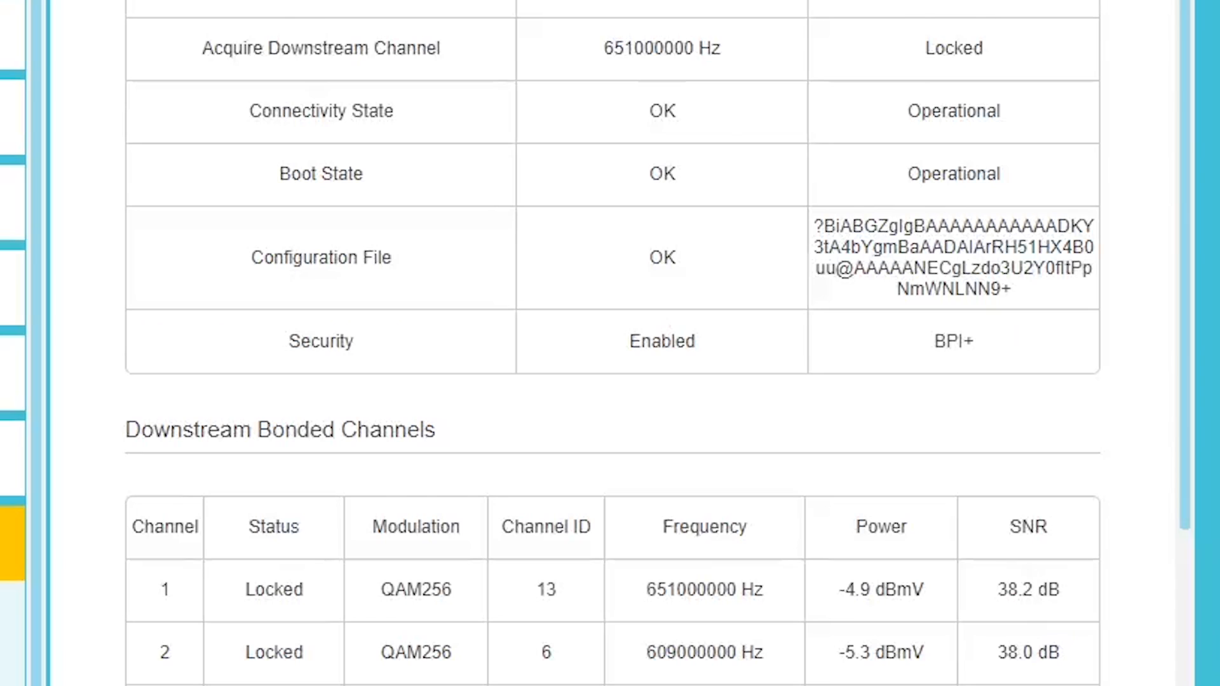
scroll(down, 3)
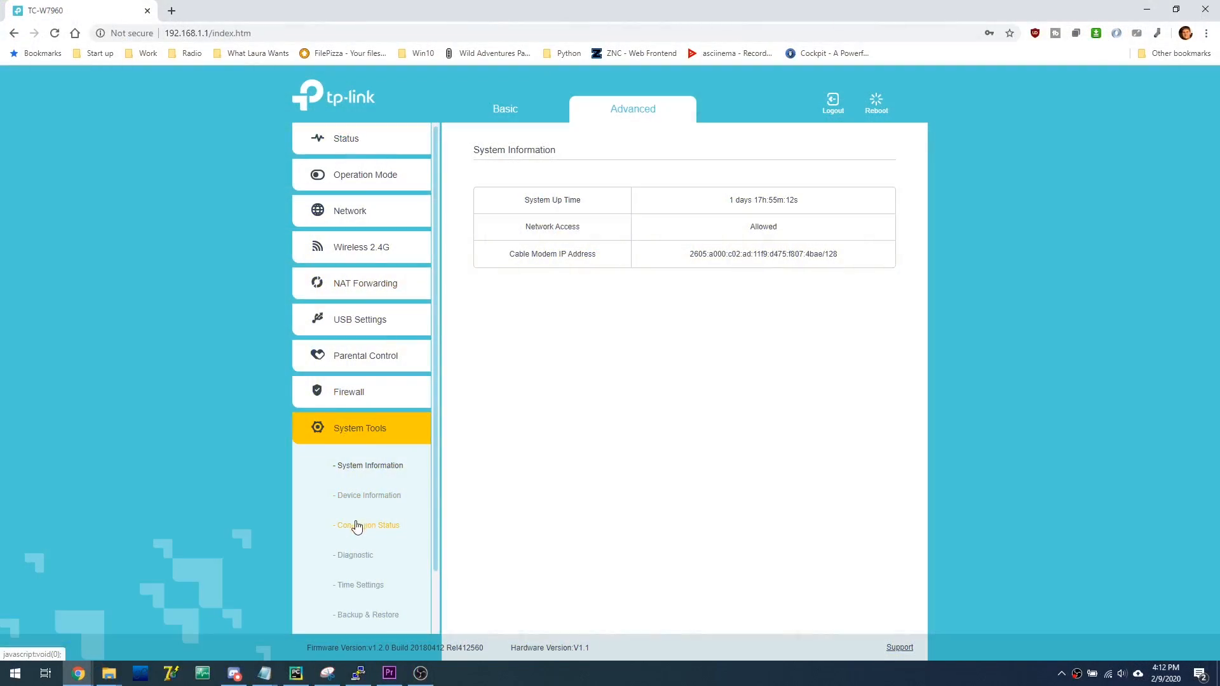
click(358, 526)
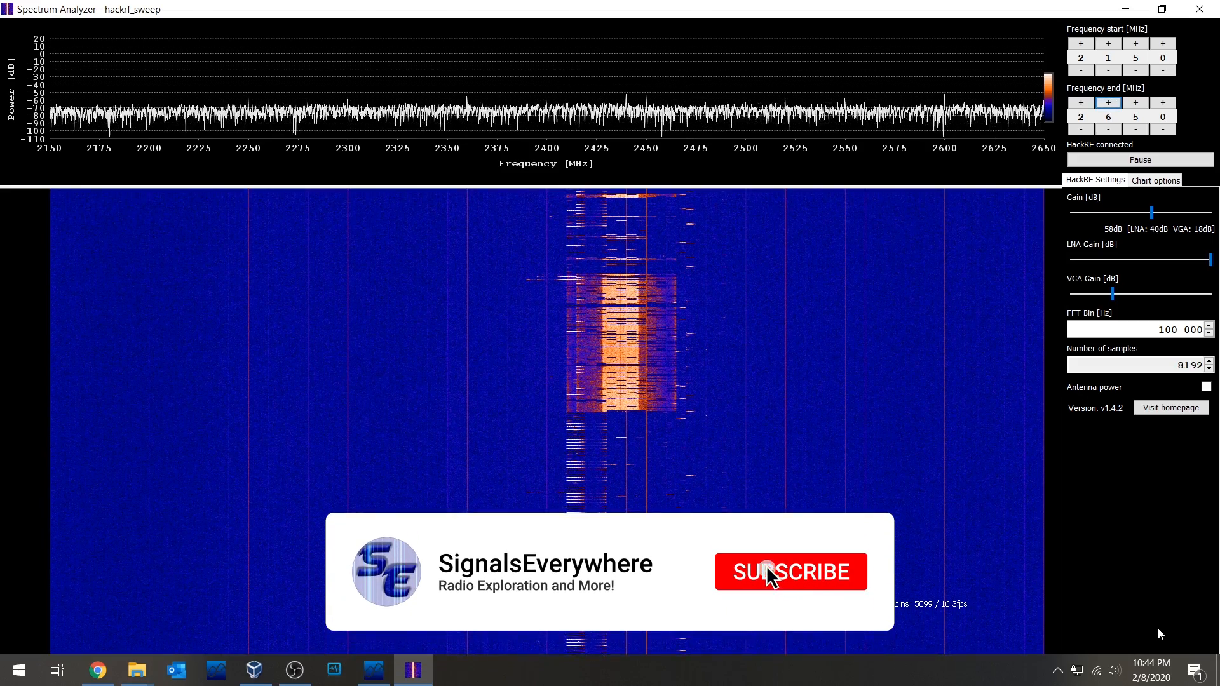
Step: Adjust the sweep range to 2150–2650 MHz to watch waterfall activity around 2.4 GHz
click(775, 572)
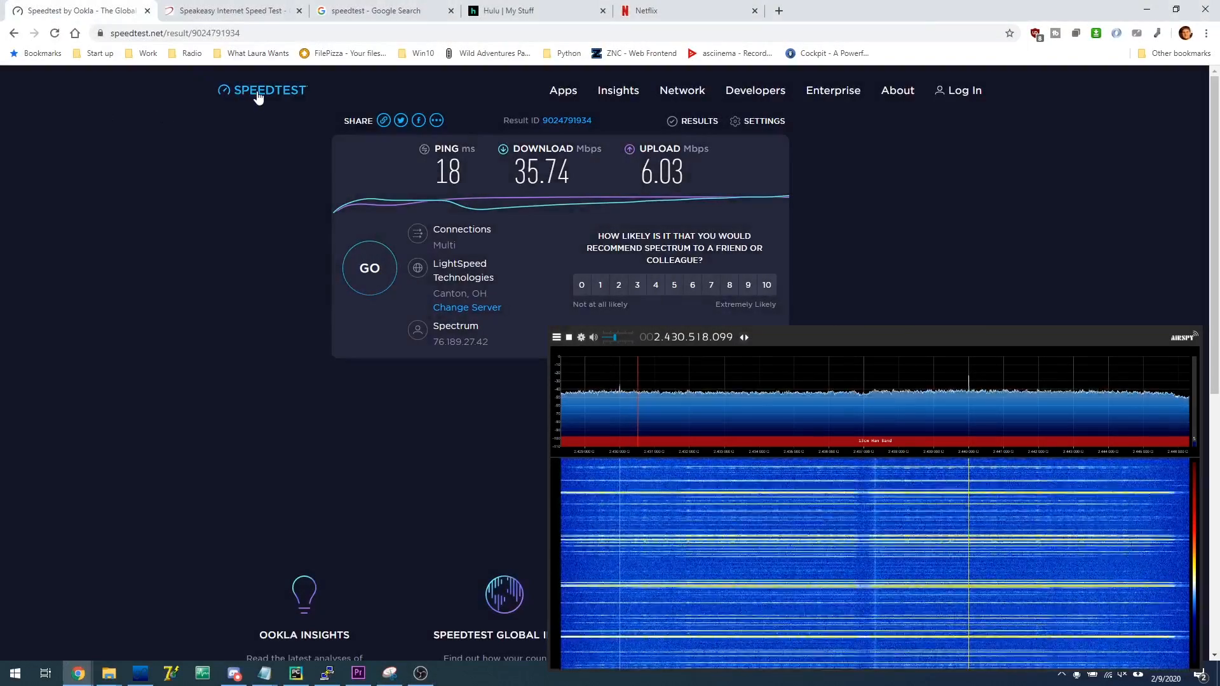
Step: Return to the Speedtest start page with the GO button after the 35.74 Mbps result
click(262, 90)
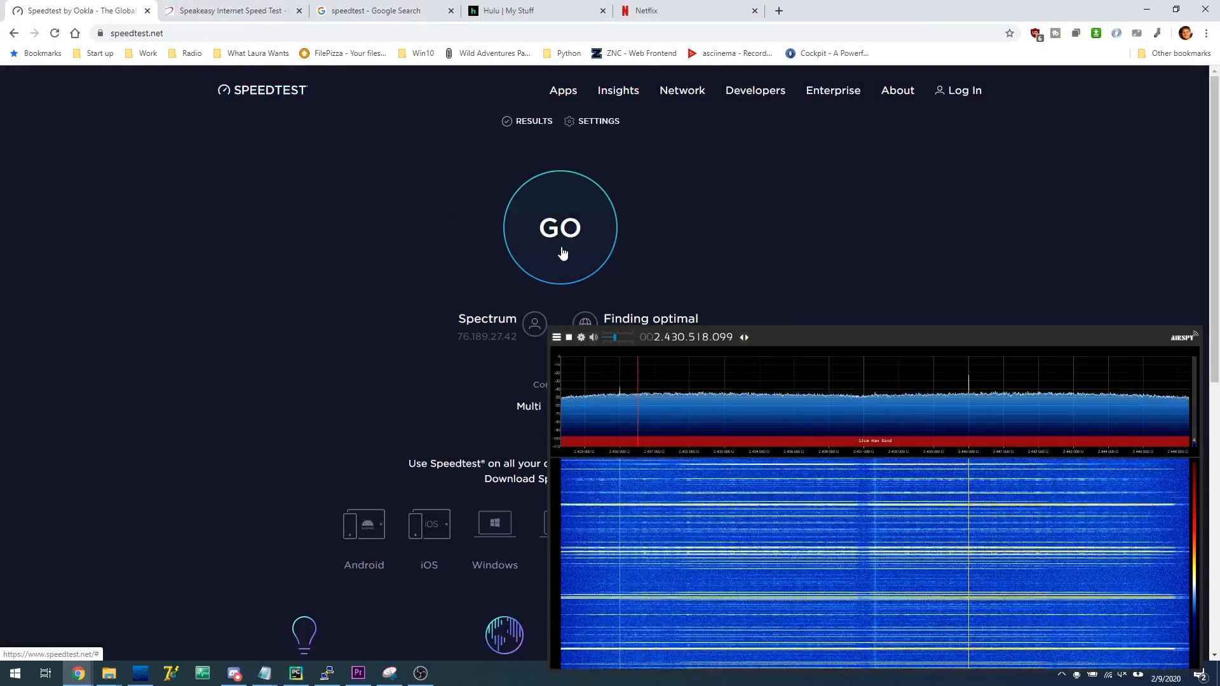
Step: Run a second speed test (34.21 Mbps down, 6.13 up) and move to the Hulu video
click(559, 227)
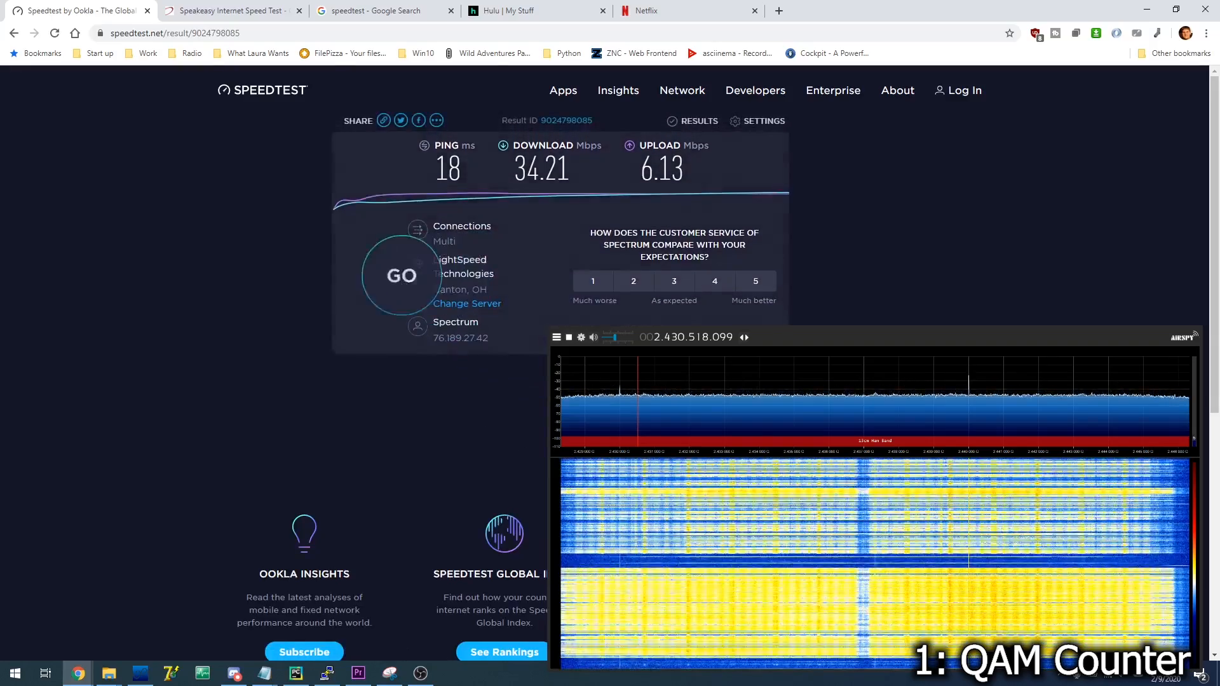
click(524, 11)
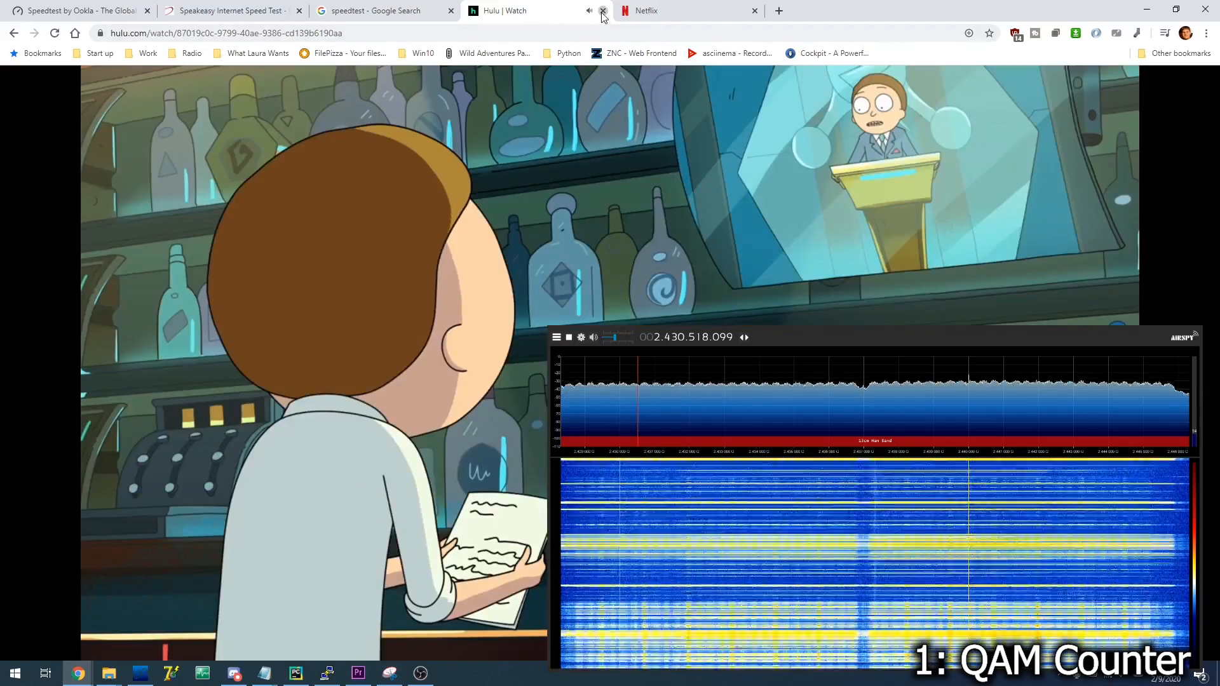
Step: Stop the Hulu episode by closing its browser tab
click(600, 11)
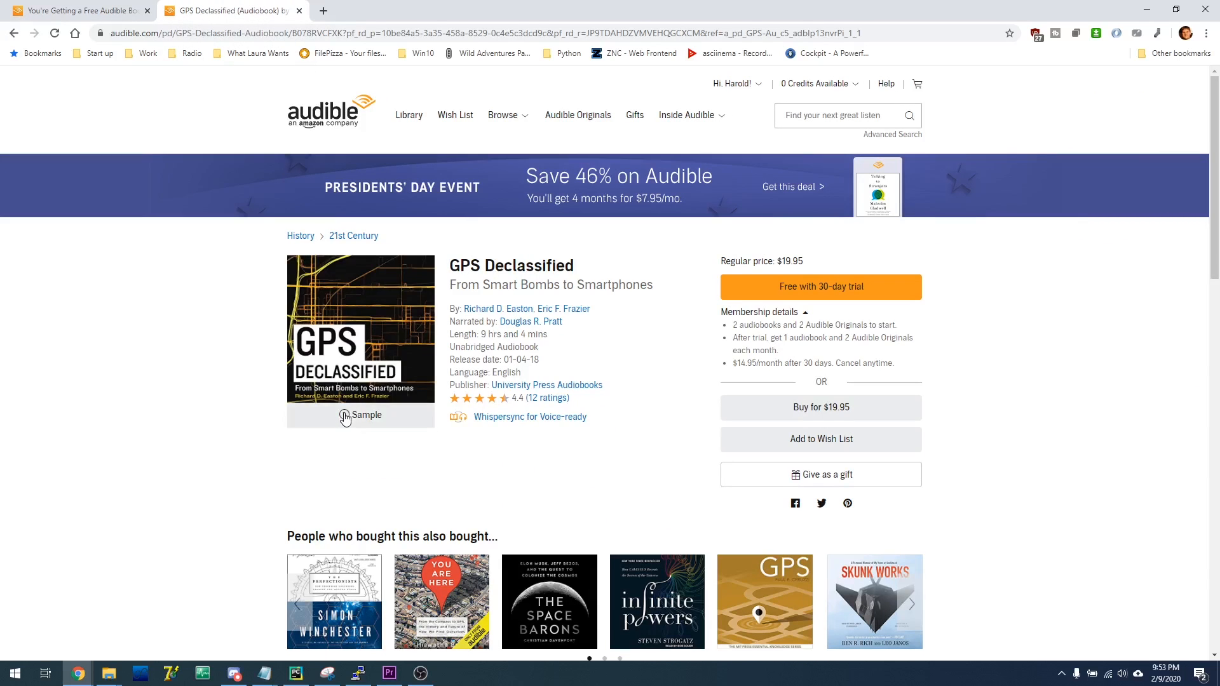
Step: Play the GPS Declassified audio sample and scroll to the Publisher's Summary and 4.4 rating
click(346, 415)
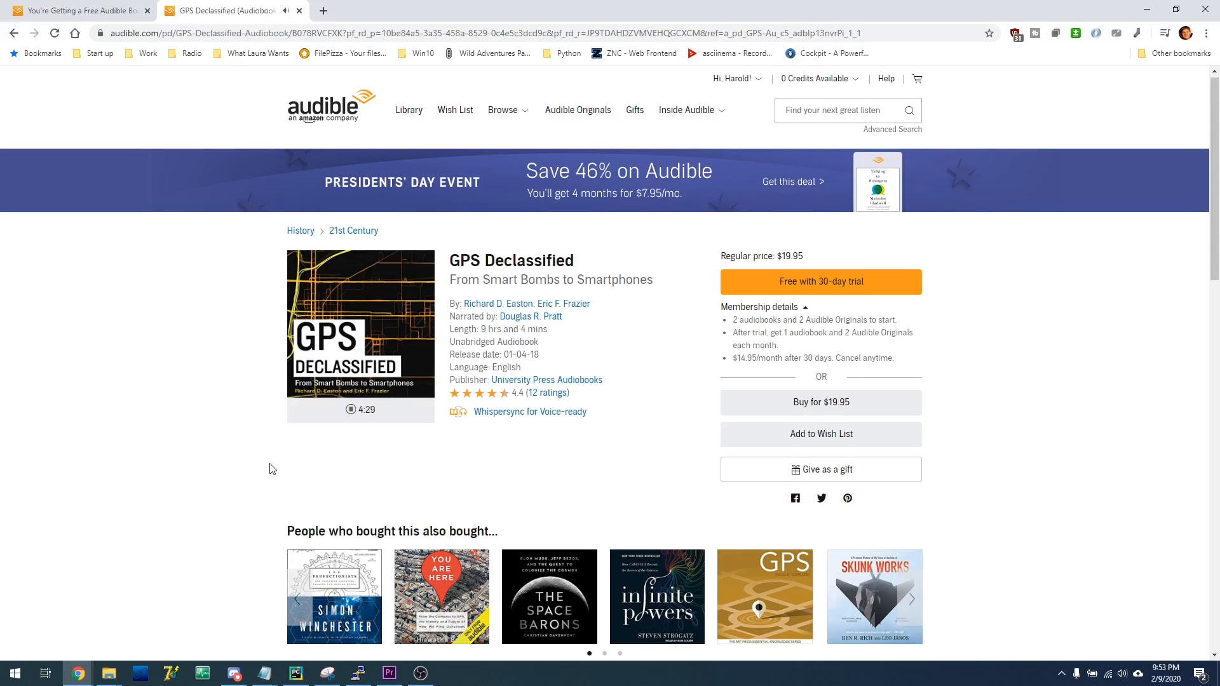
scroll(down, 3)
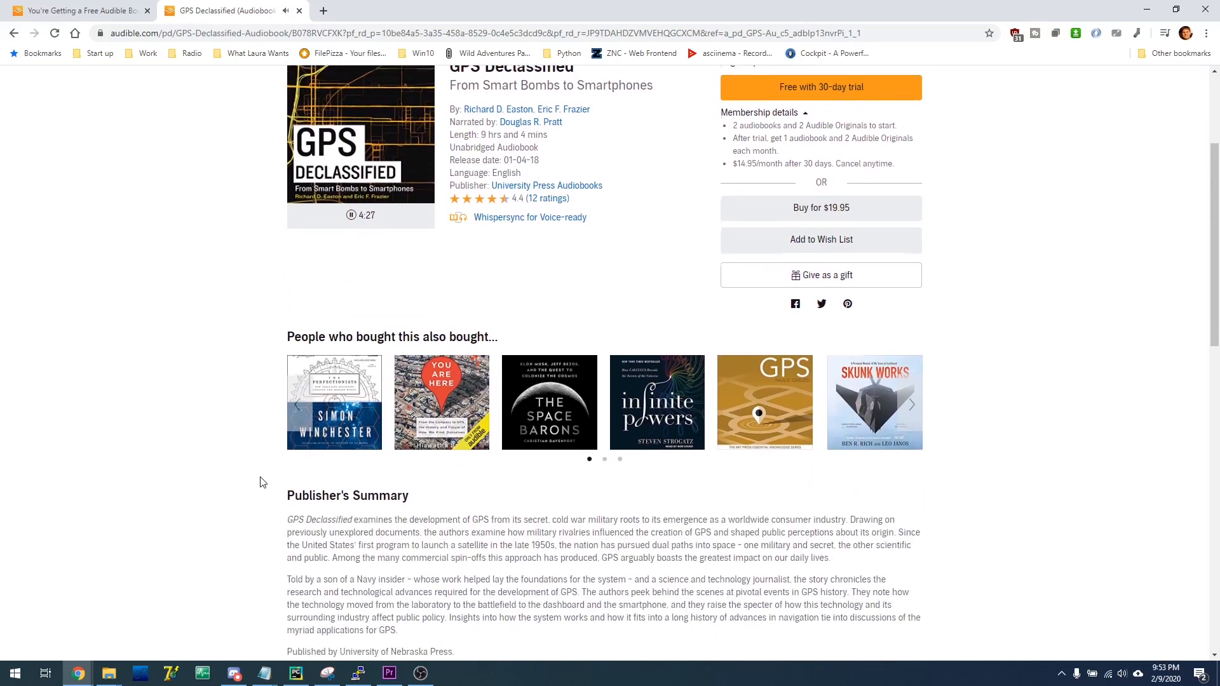
scroll(down, 3)
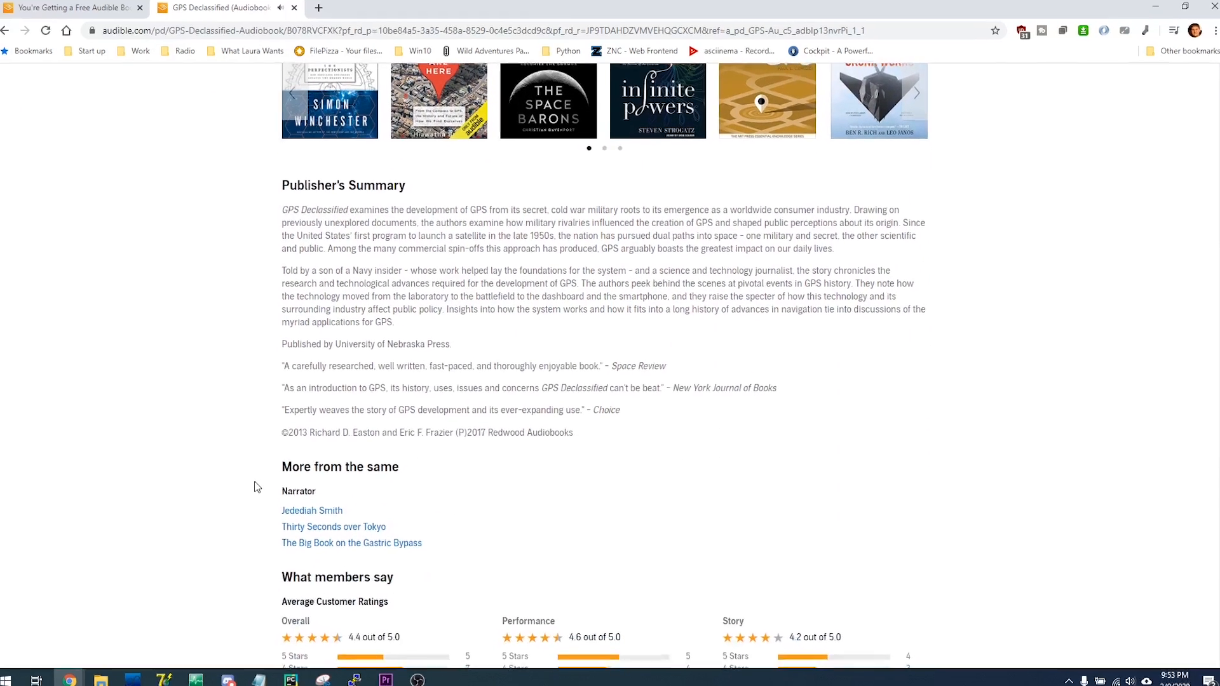